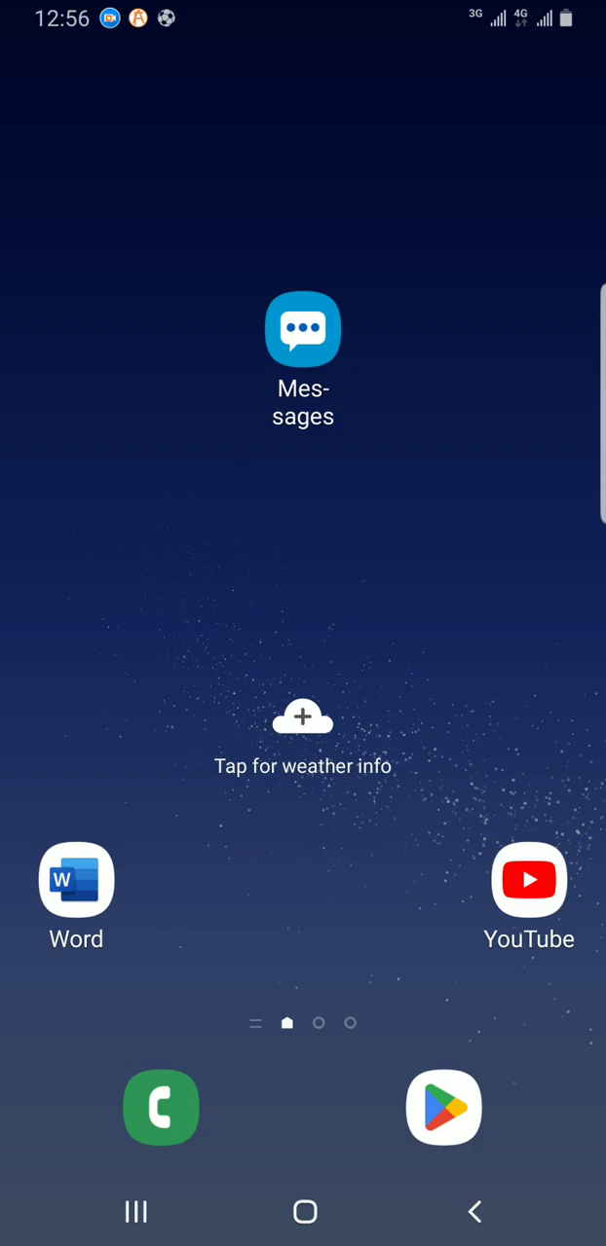
Step: Swipe through the home screen pages until the Finder search page appears
scroll("up", 3)
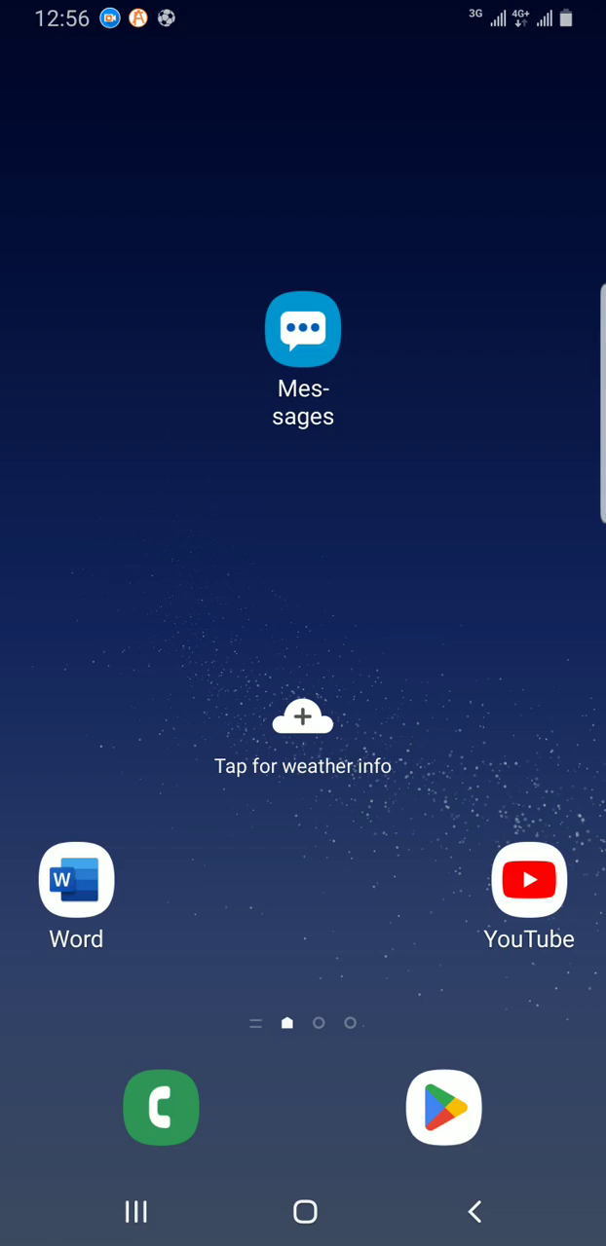
scroll("up", 3)
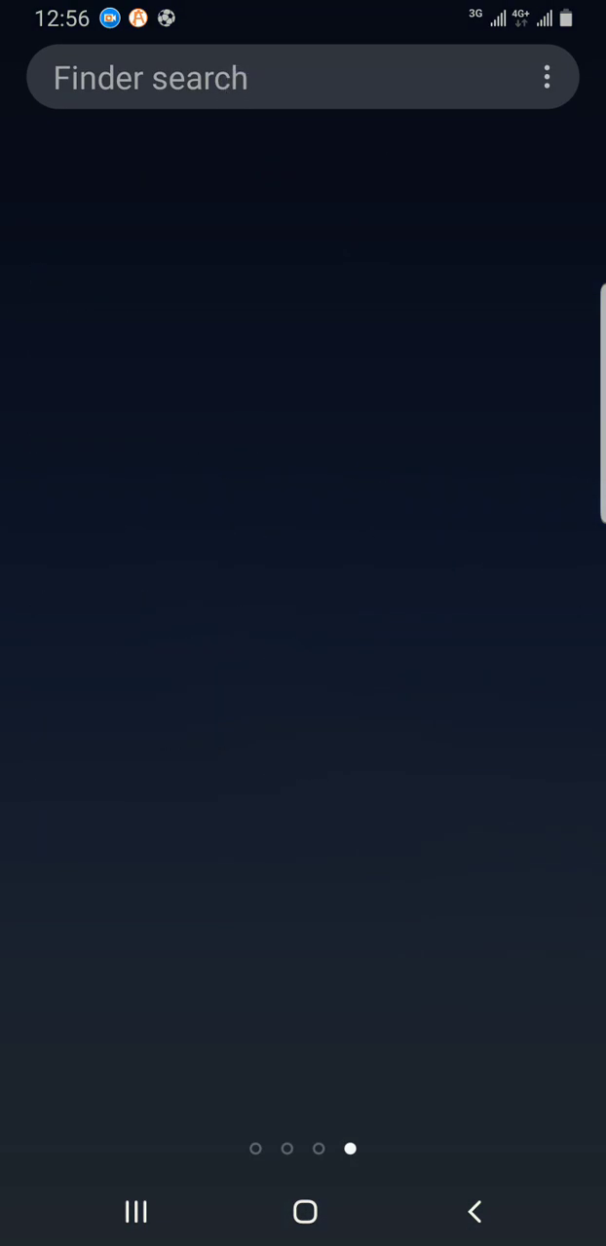
Step: Search the Finder for 'Word' and launch Microsoft Word from the results
left_click(243, 78)
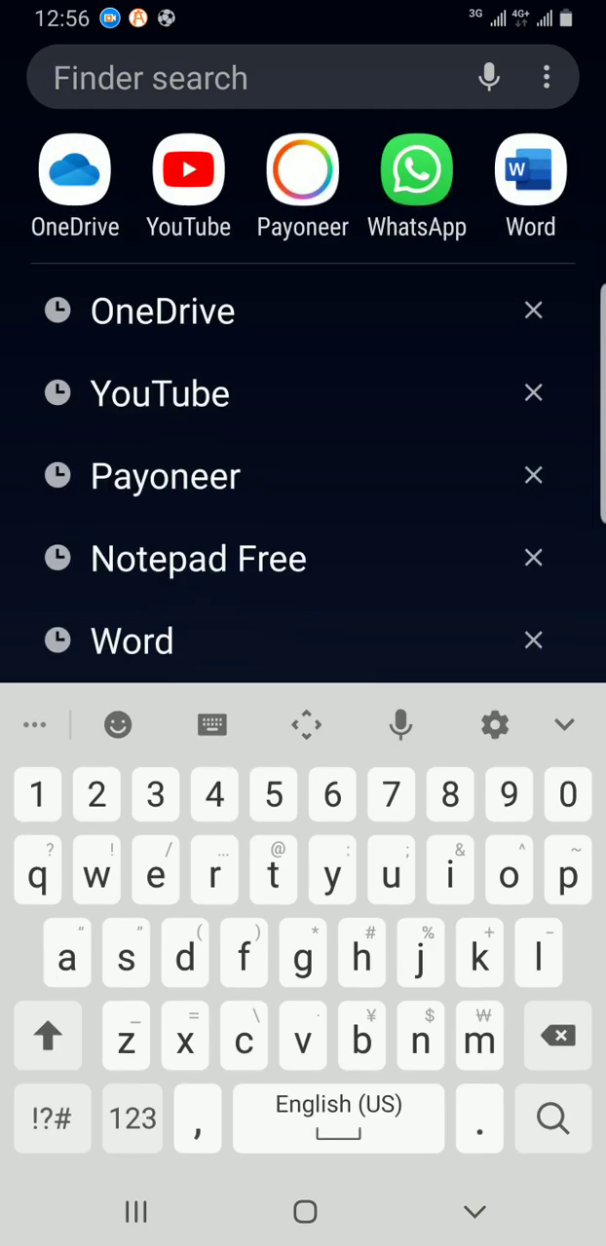
left_click(46, 1036)
type("Word")
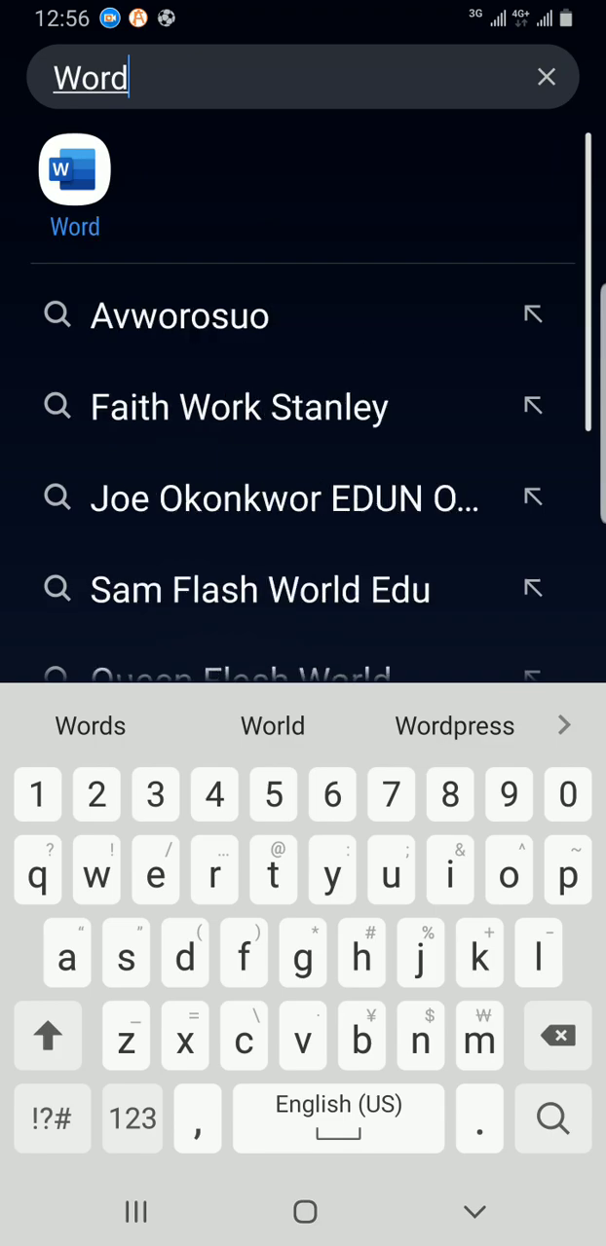
left_click(74, 171)
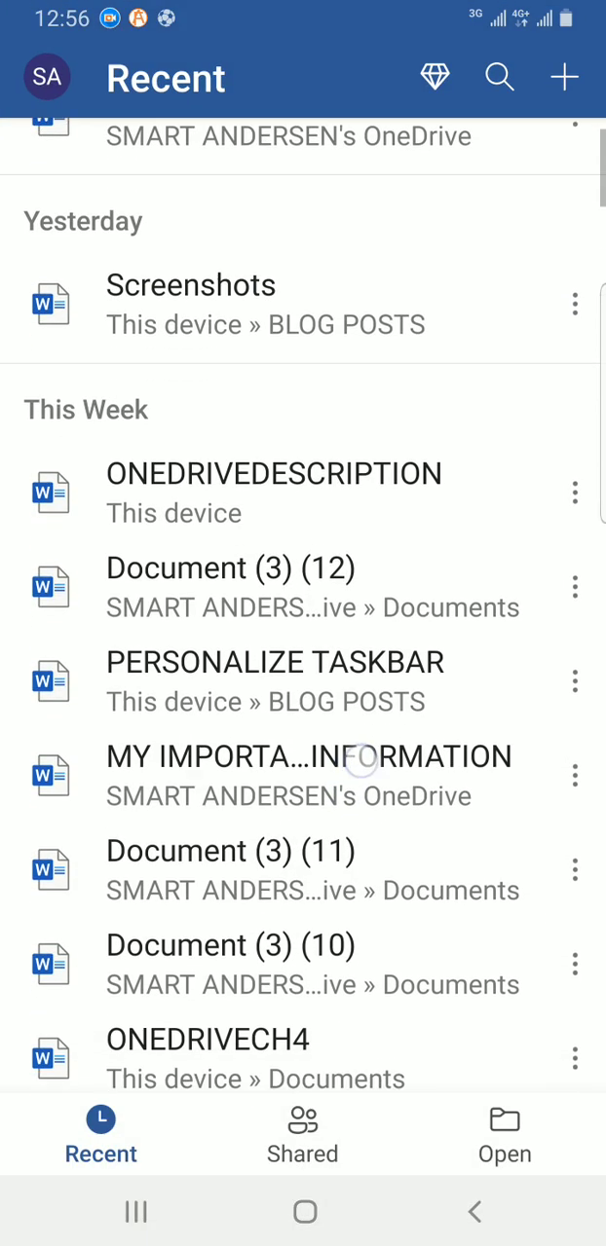
scroll("down", 3)
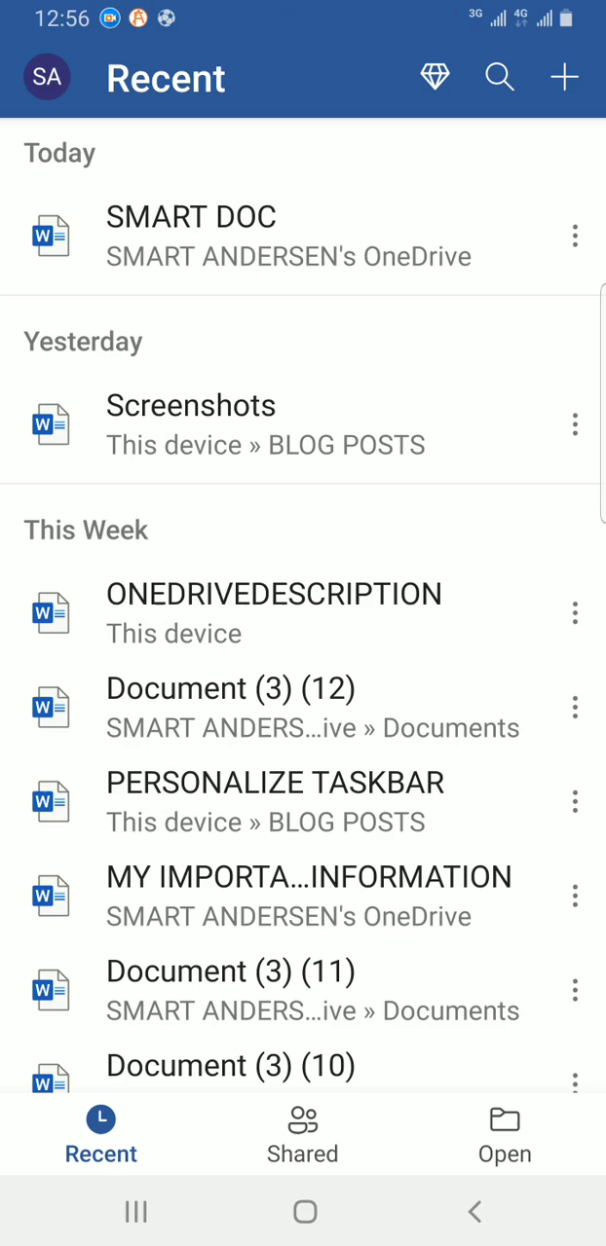
scroll("down", 3)
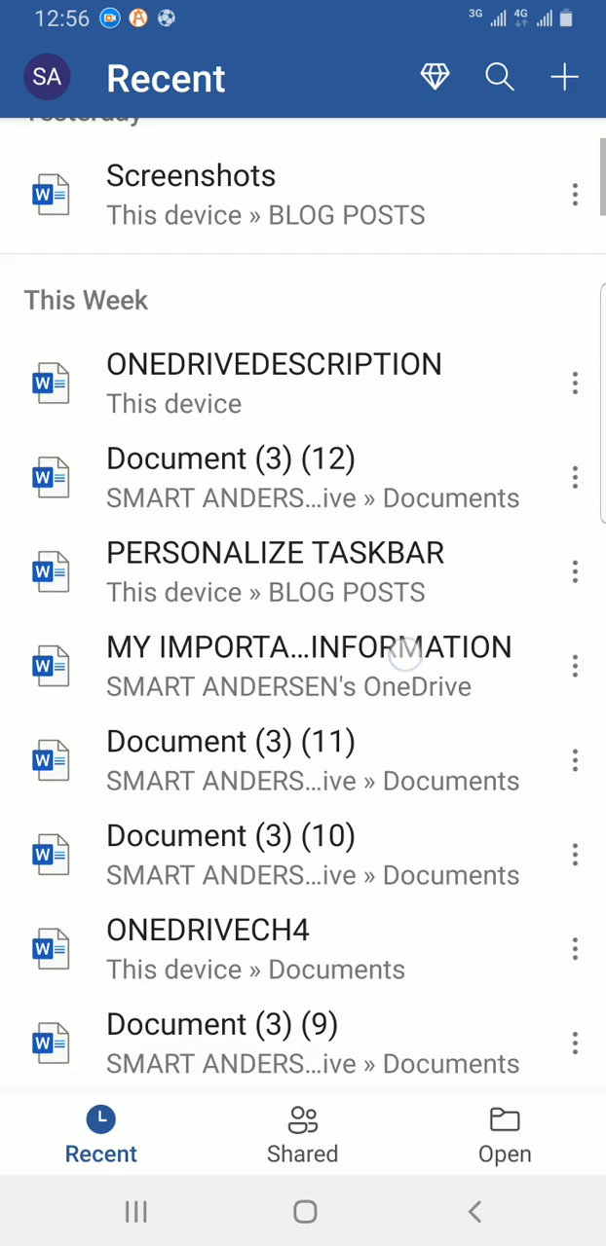
scroll("down", 3)
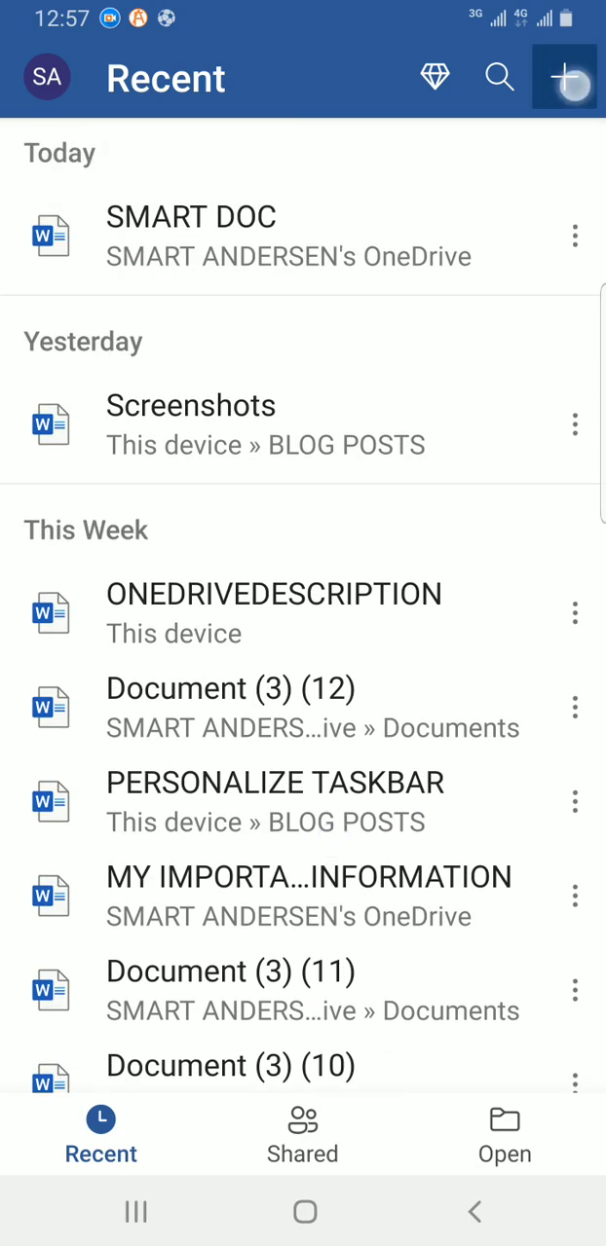
Step: Start a new document from the + button, choosing Blank document
left_click(562, 78)
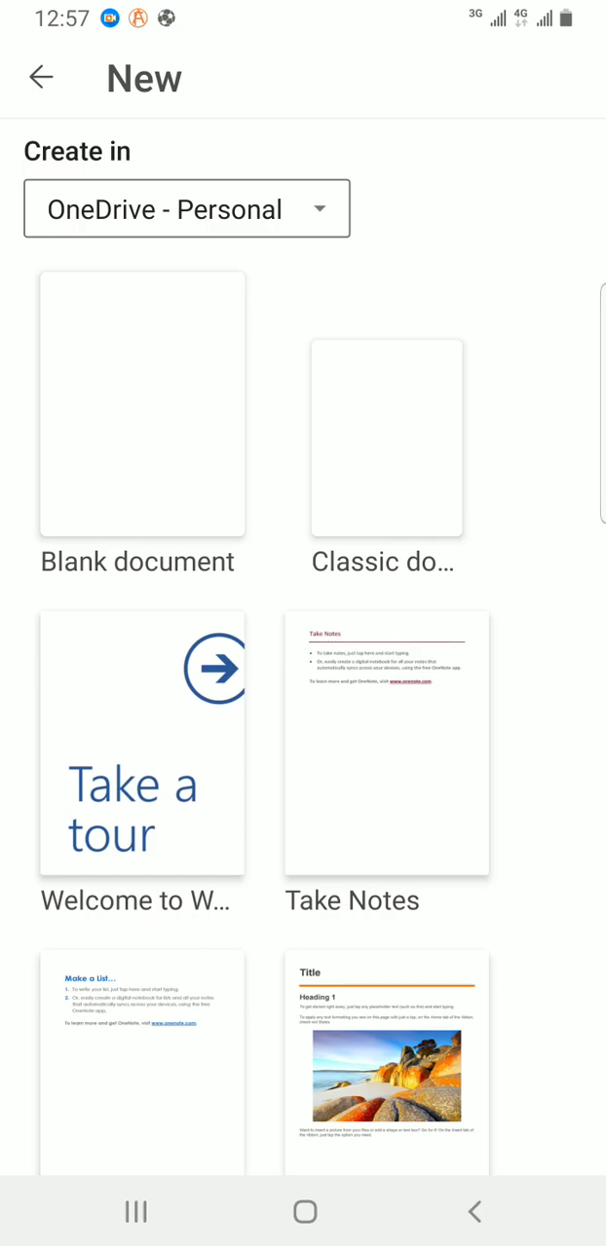
left_click(140, 403)
type("How to do")
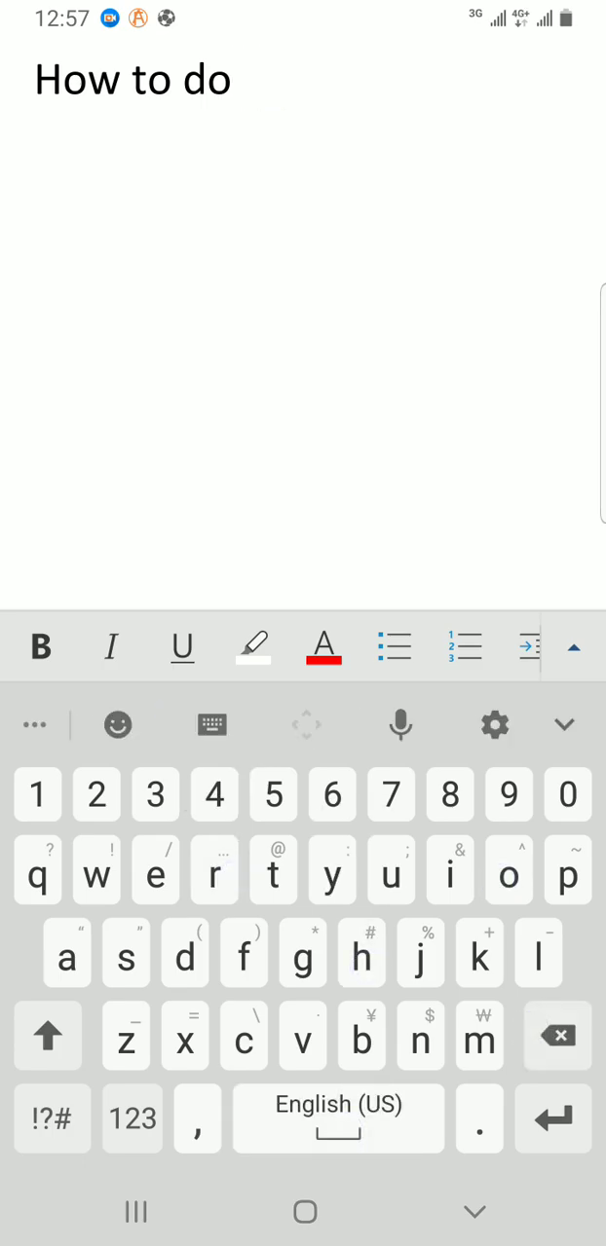
Step: Complete the heading with the suggested word 'Things' and select the heading text
type("Thi")
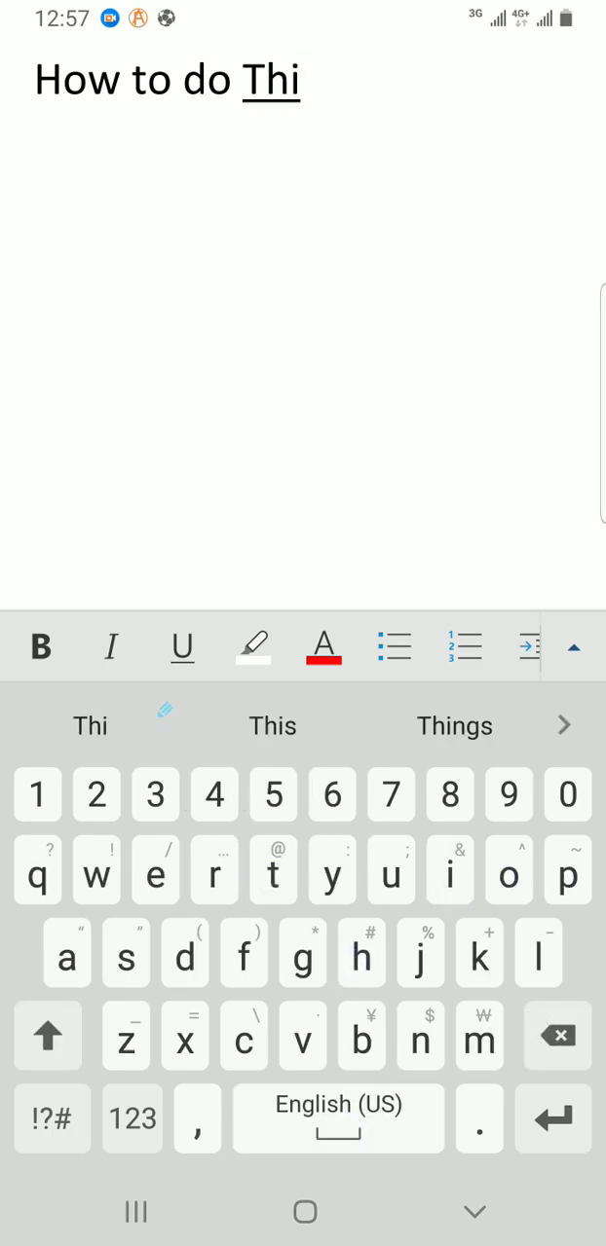
left_click(453, 724)
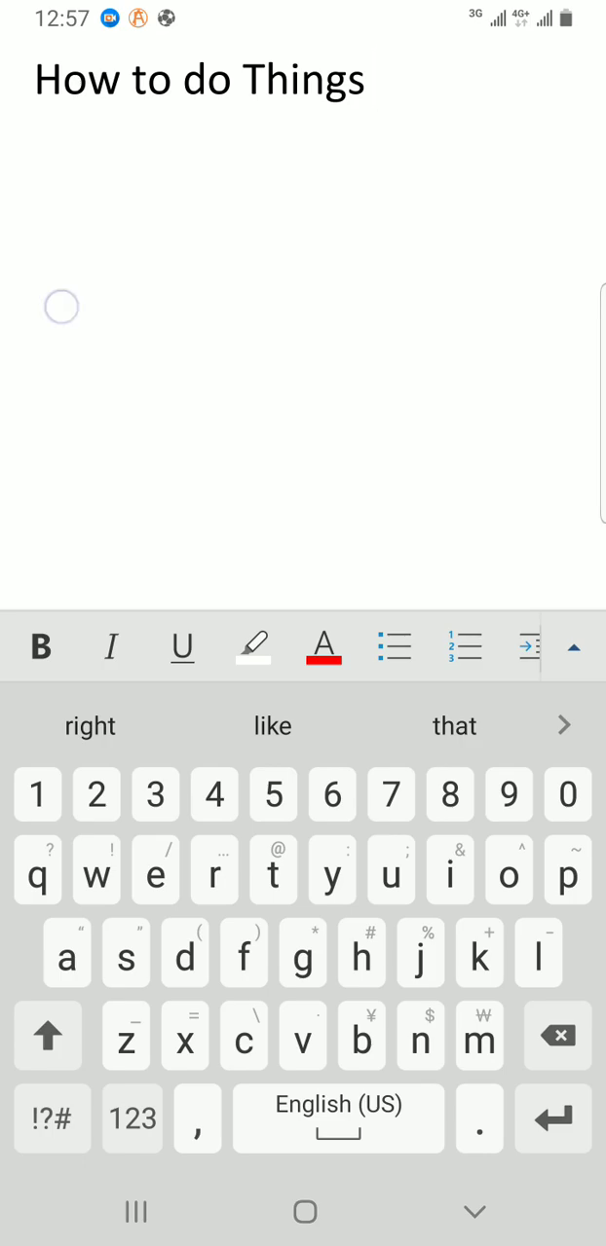
left_click(374, 77)
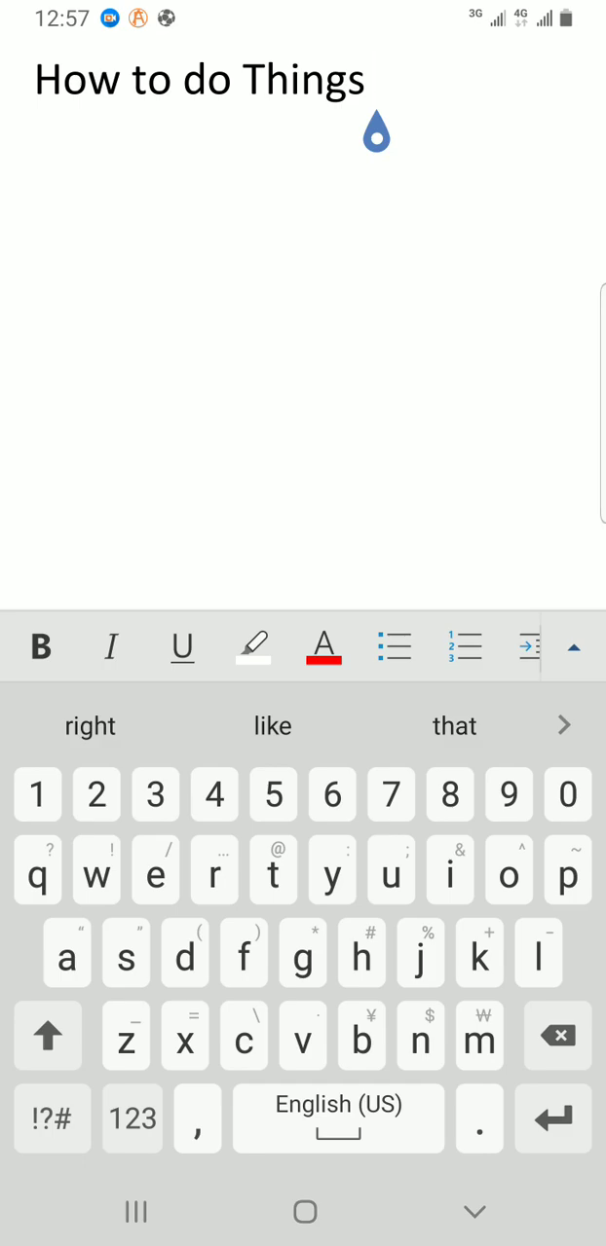
left_click(377, 80)
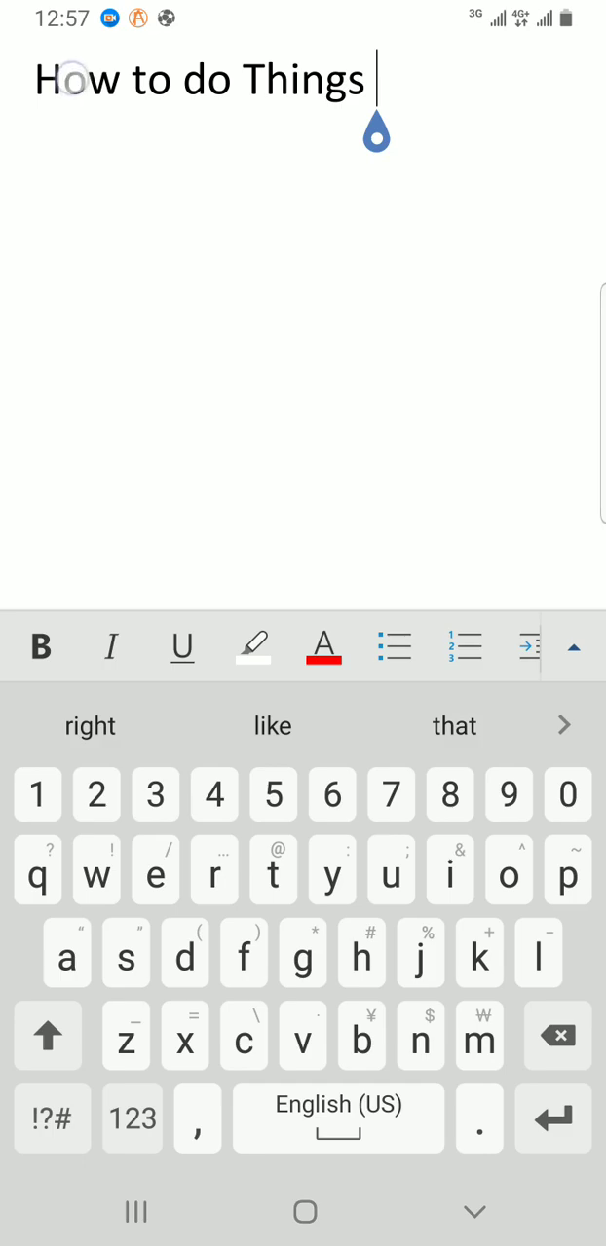
double_click(74, 79)
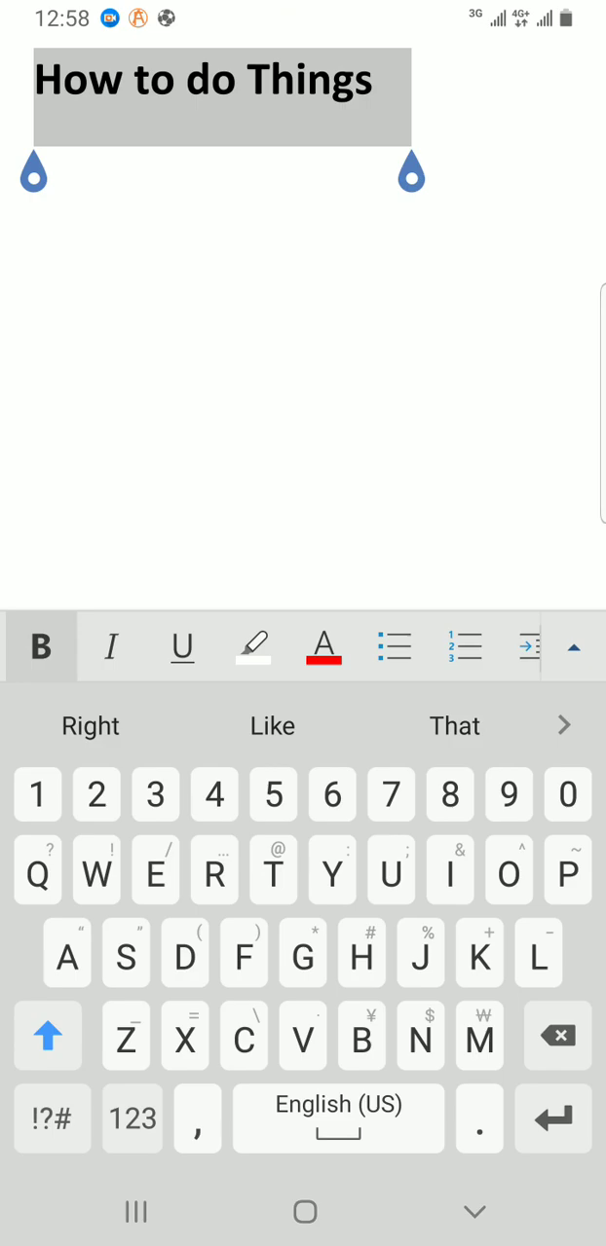
Step: Underline the selected heading 'How to do Things'
left_click(183, 647)
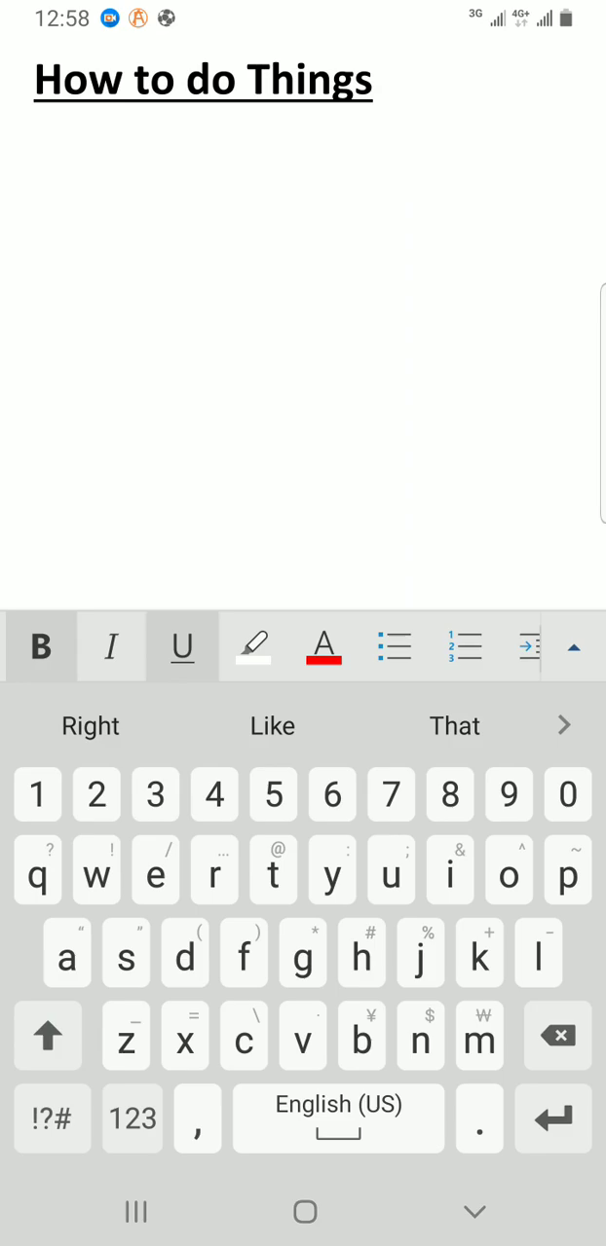
Step: Hide the on-screen keyboard and leave the insertion point after the heading
left_click(385, 80)
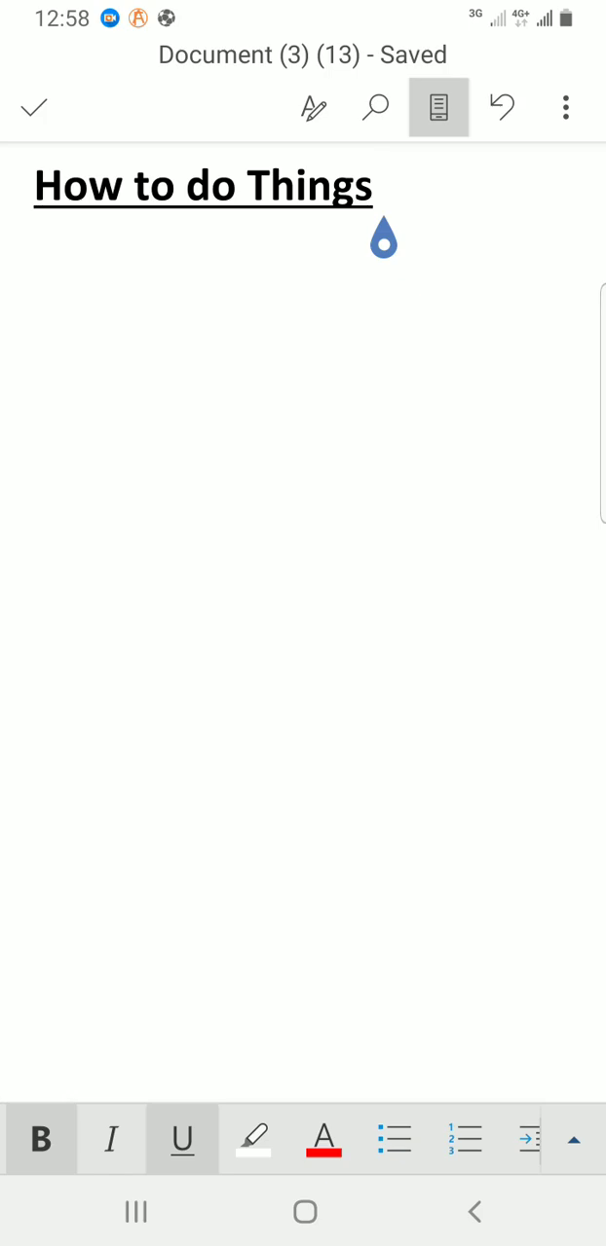
left_click(388, 185)
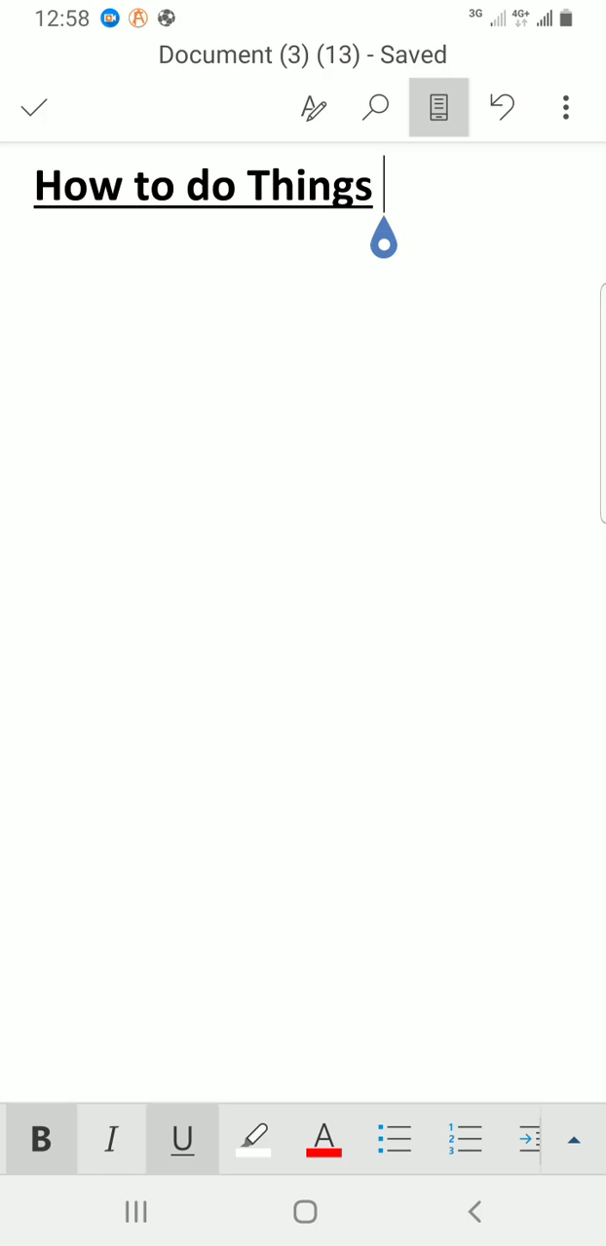